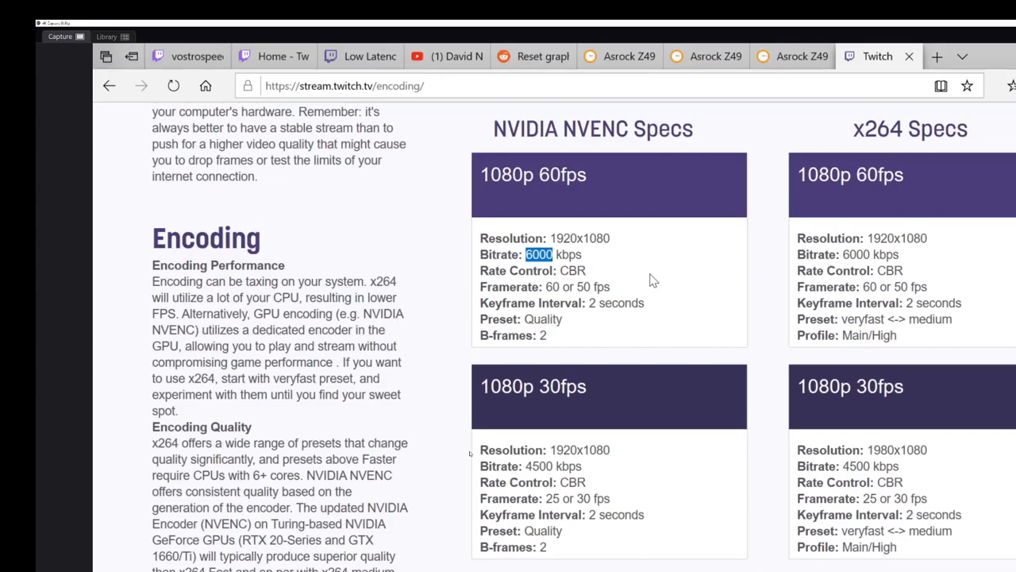
Review the recommended bitrate guidance before changing video settings.
scroll(down, 3)
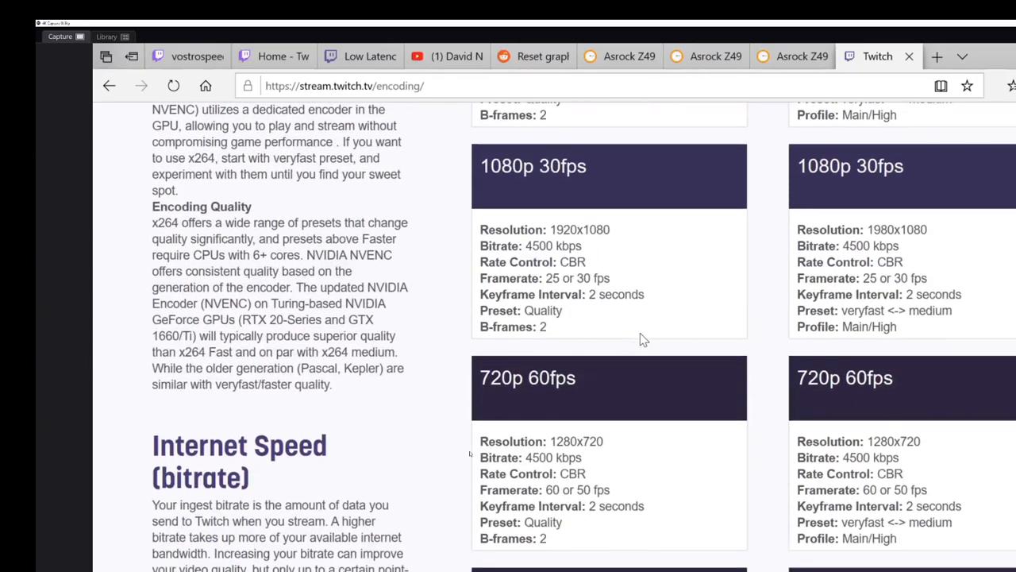
scroll(up, 3)
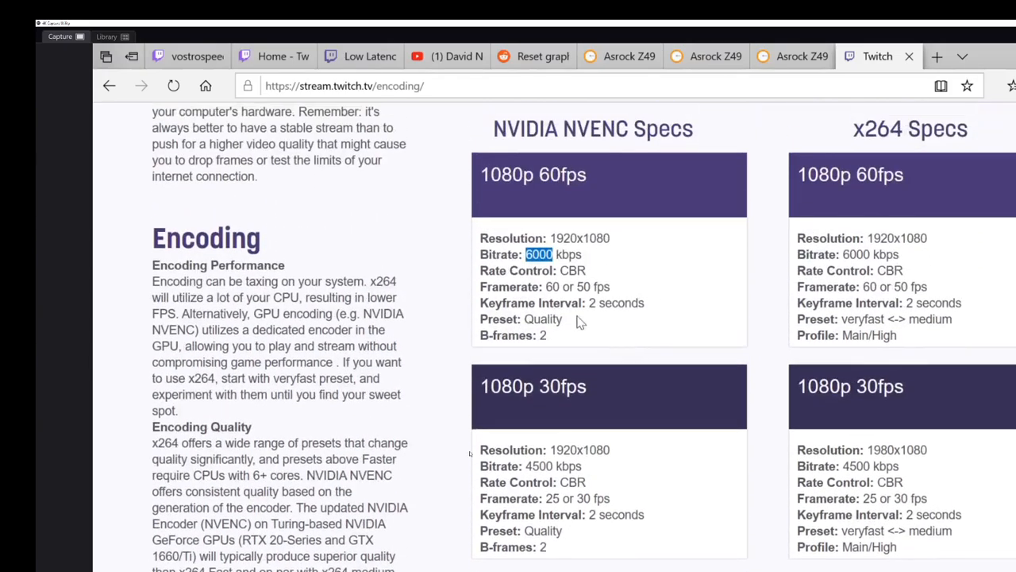
mouse_move(530, 301)
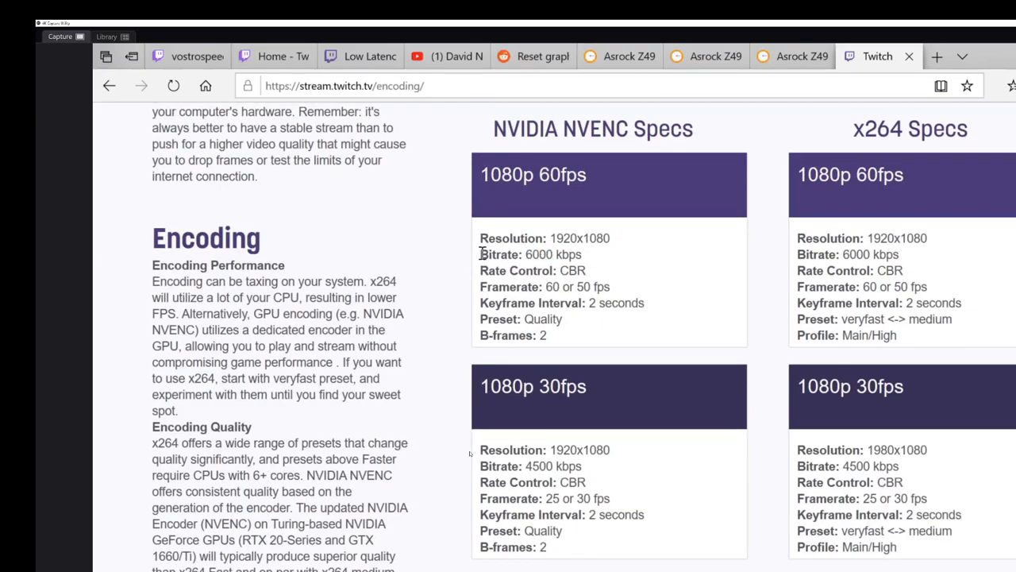
double_click(500, 254)
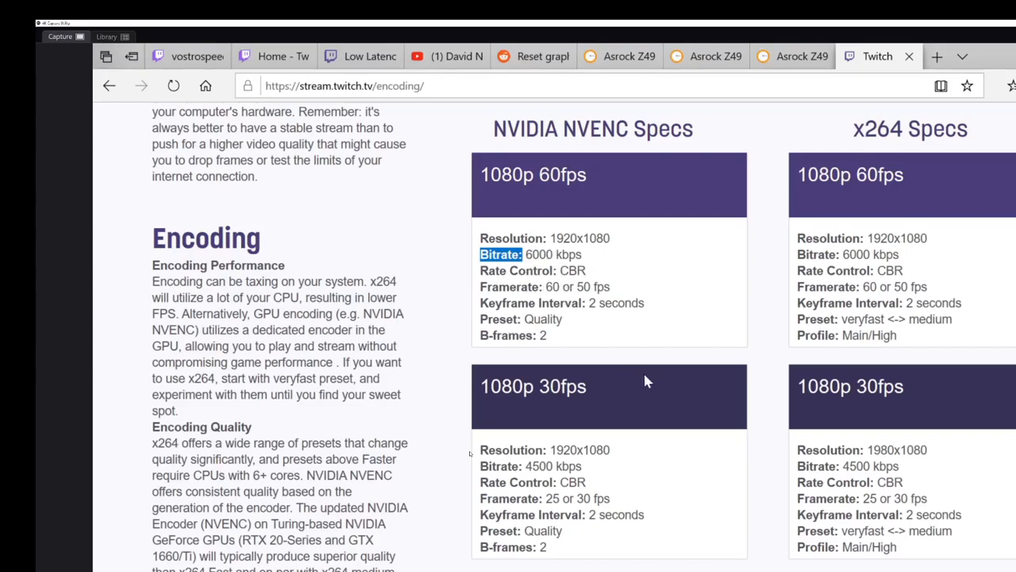
mouse_move(631, 360)
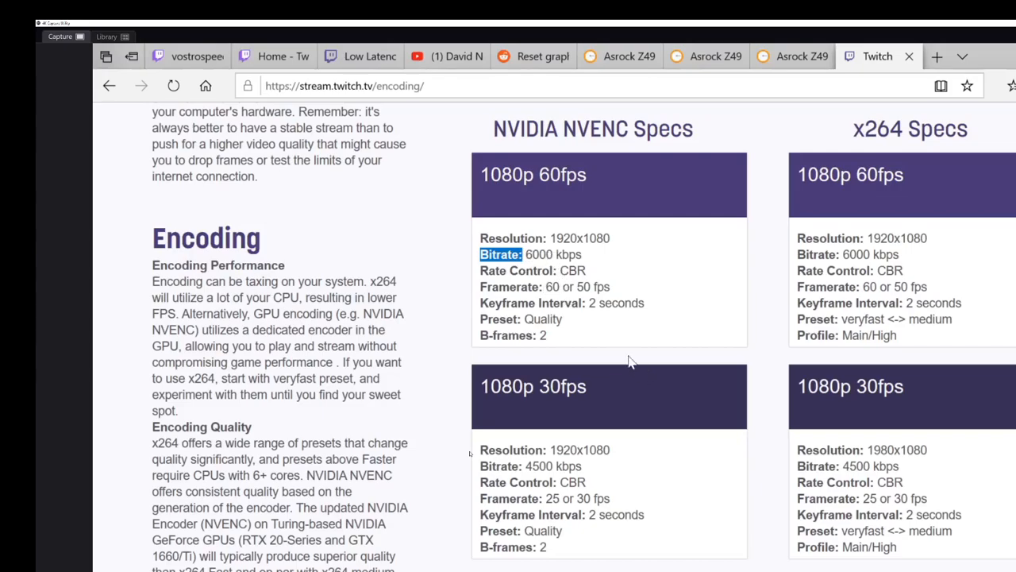
scroll(down, 3)
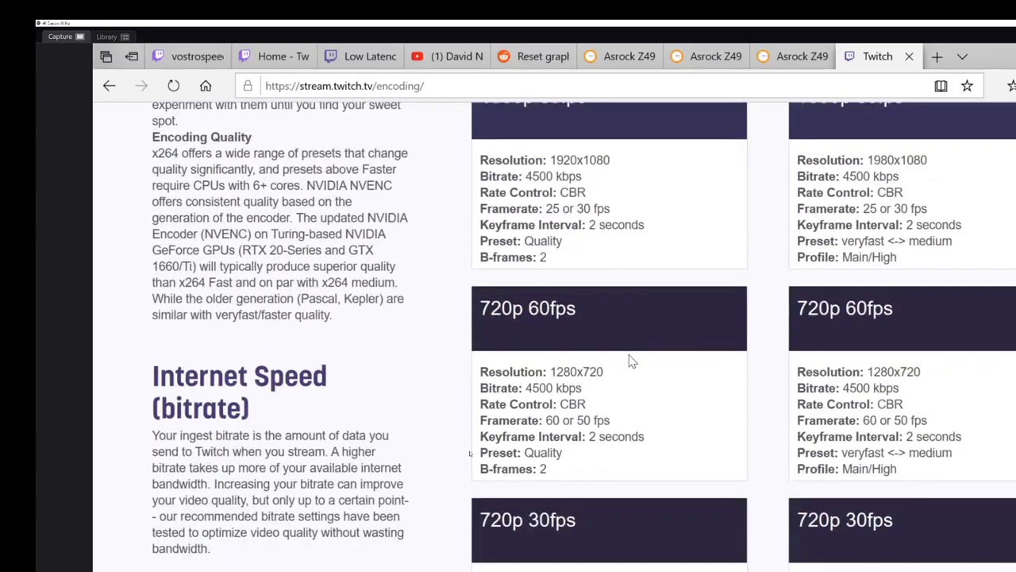
scroll(down, 3)
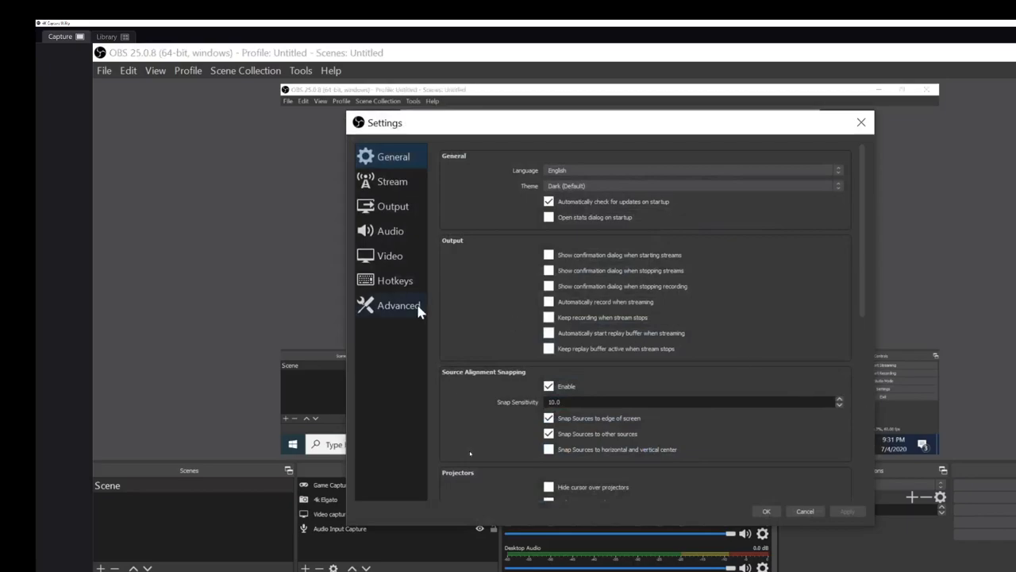
In Video settings, review the preset Output (Scaled) Resolution choices under 1920x1080.
click(390, 254)
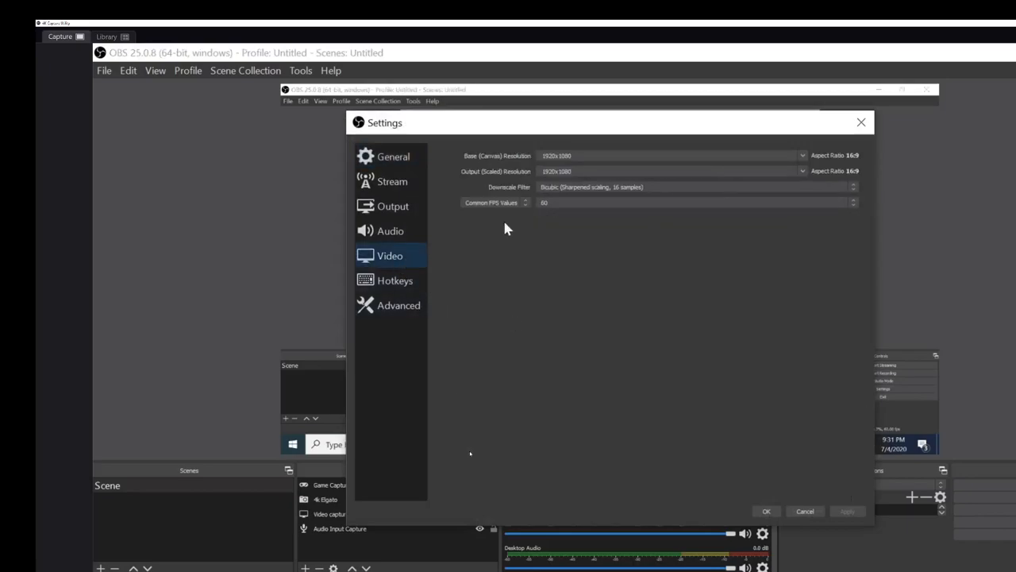
mouse_move(508, 161)
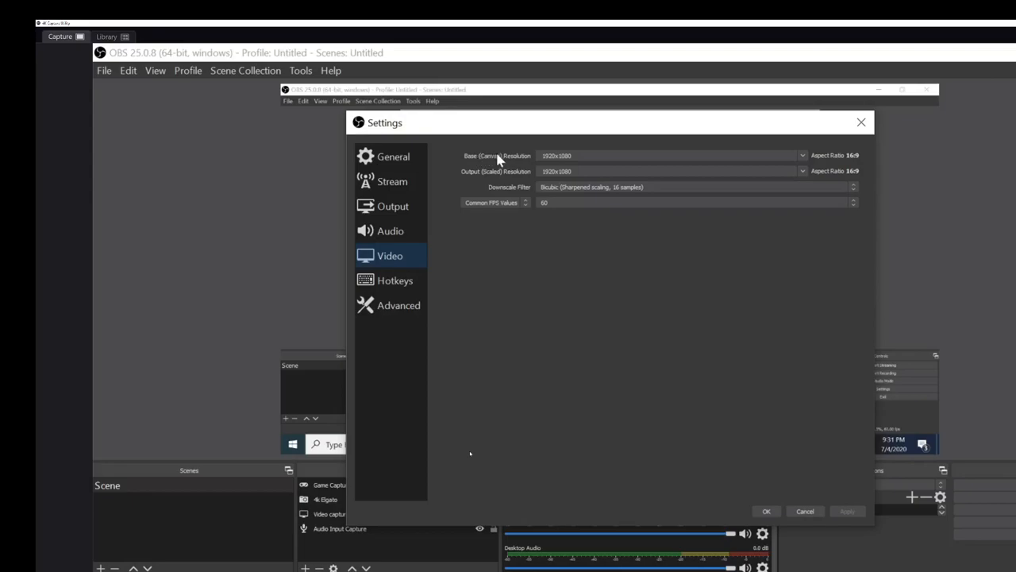
mouse_move(580, 167)
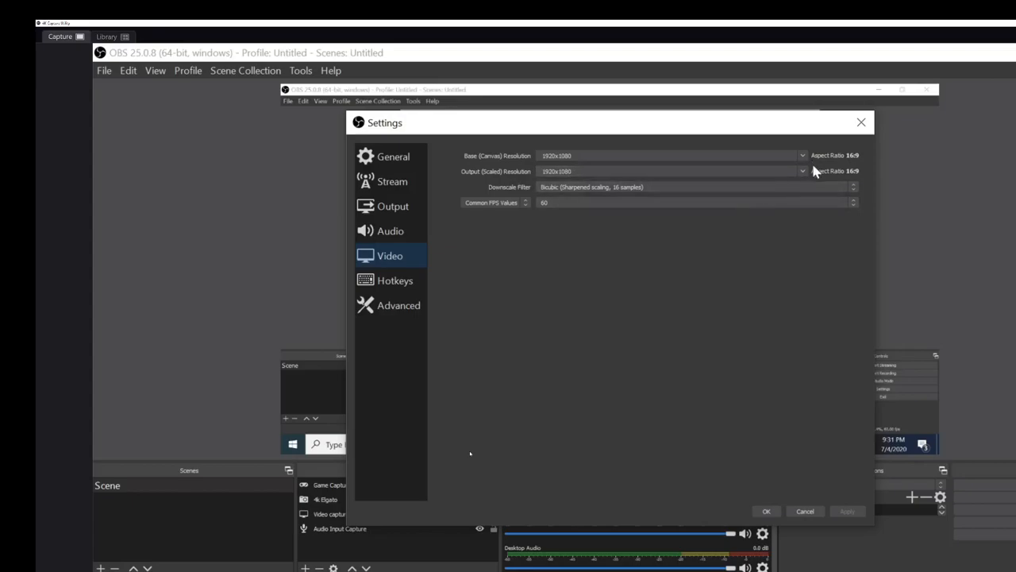
click(802, 171)
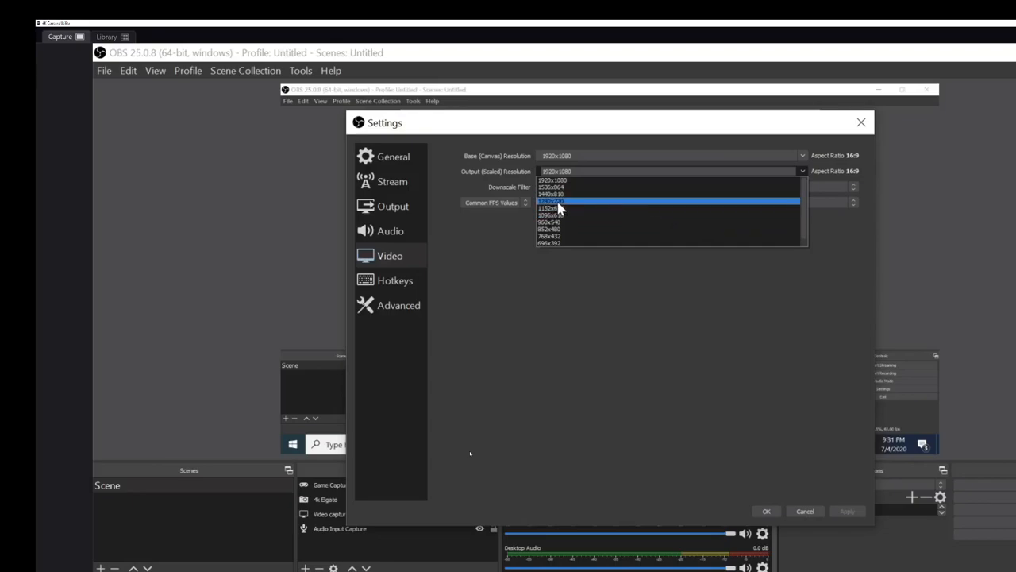
mouse_move(570, 205)
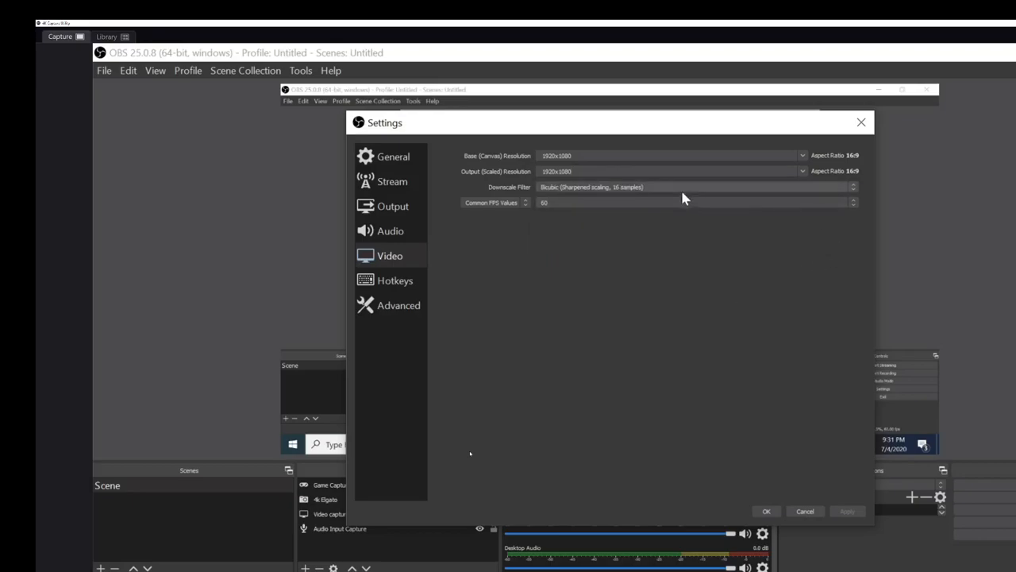
mouse_move(643, 198)
text(1600)
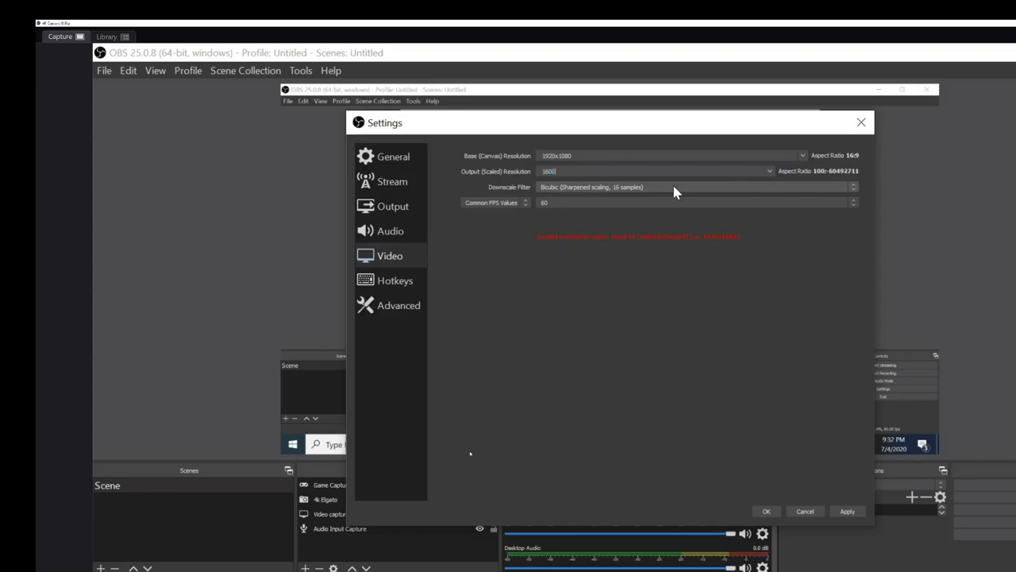
mouse_move(736, 252)
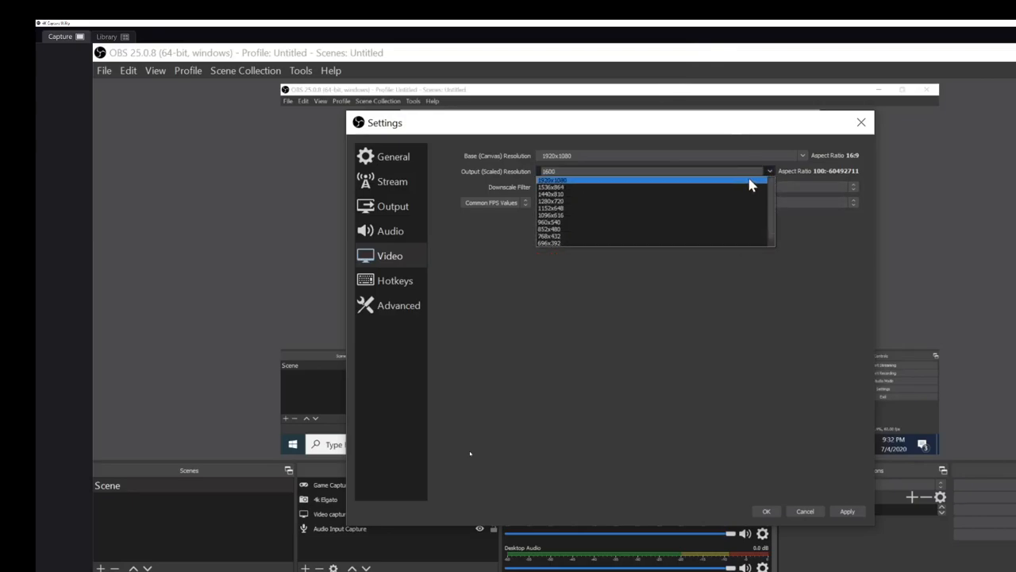
Set the Output (Scaled) Resolution to 1600x900 and apply it, keeping the 1920x1080 base.
click(556, 179)
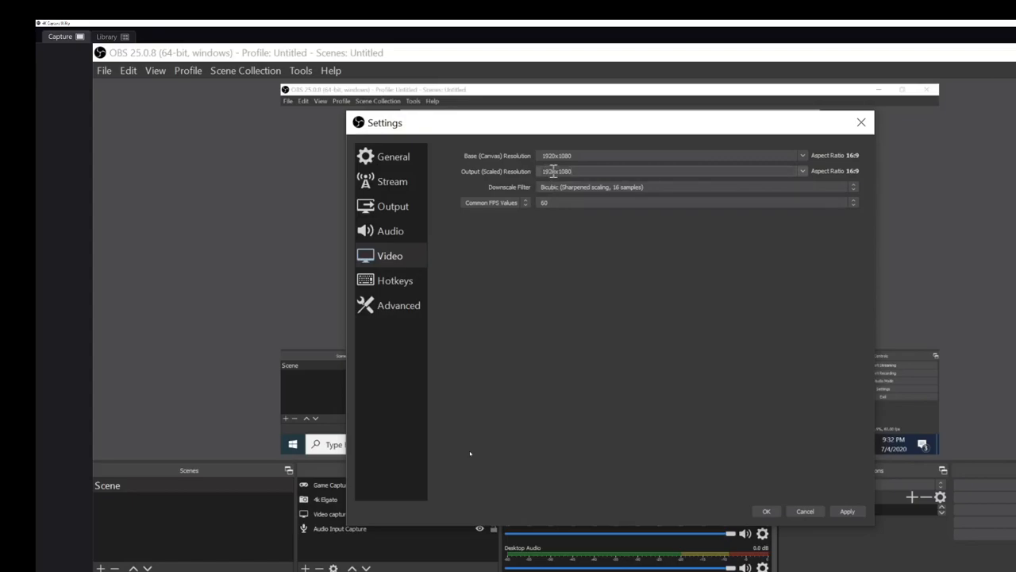
mouse_move(631, 239)
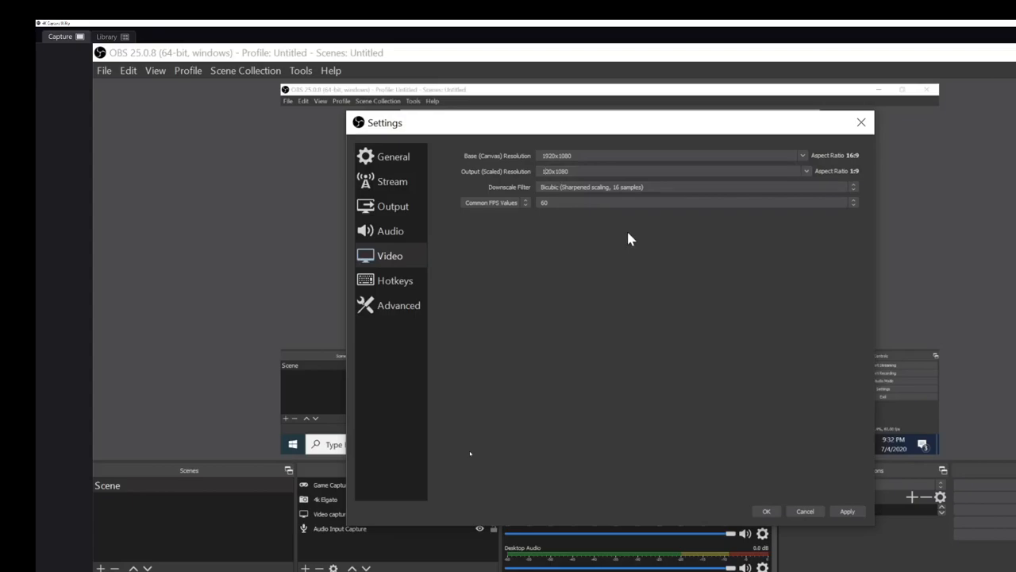
click(670, 171)
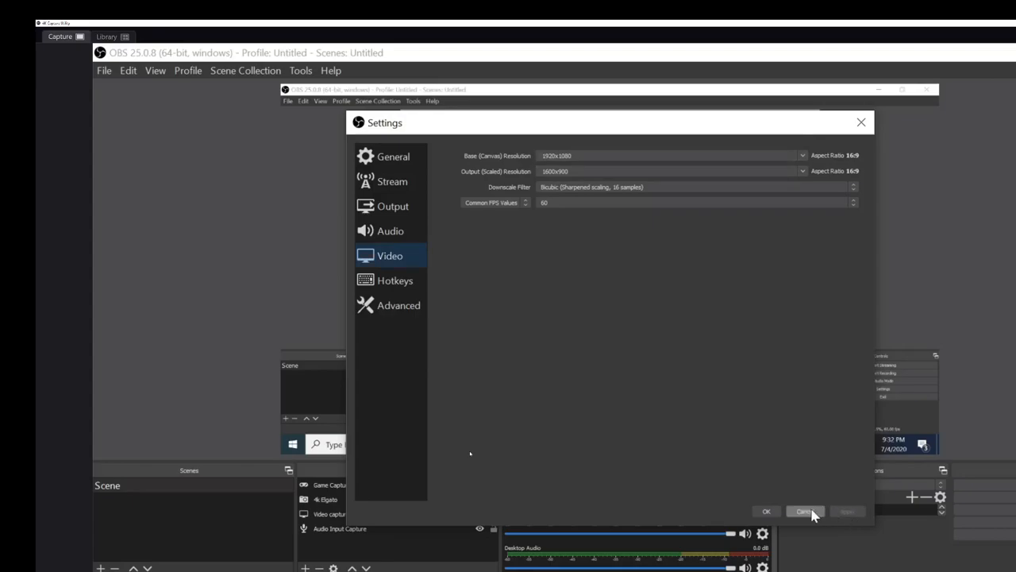
mouse_move(433, 324)
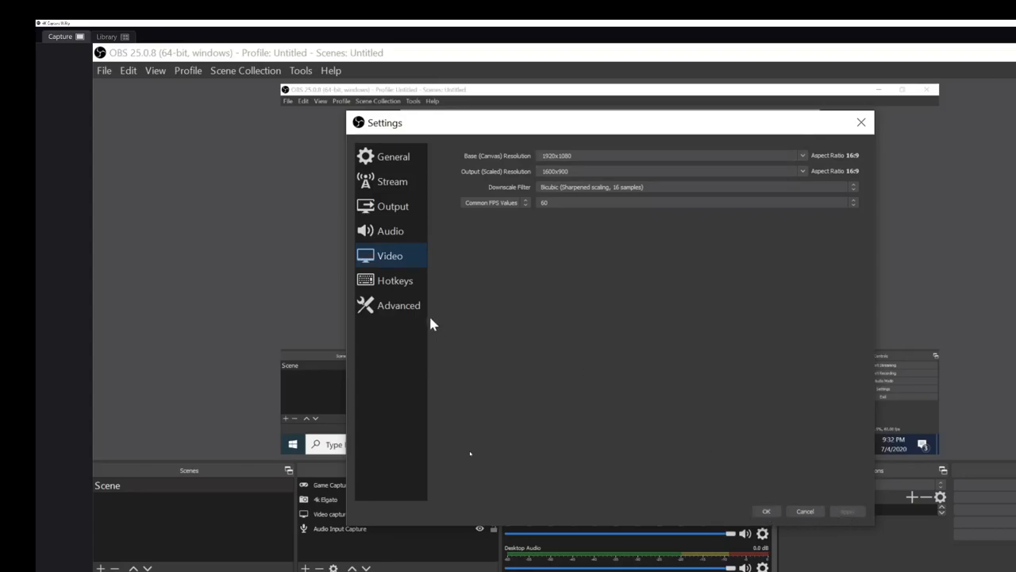
mouse_move(392, 205)
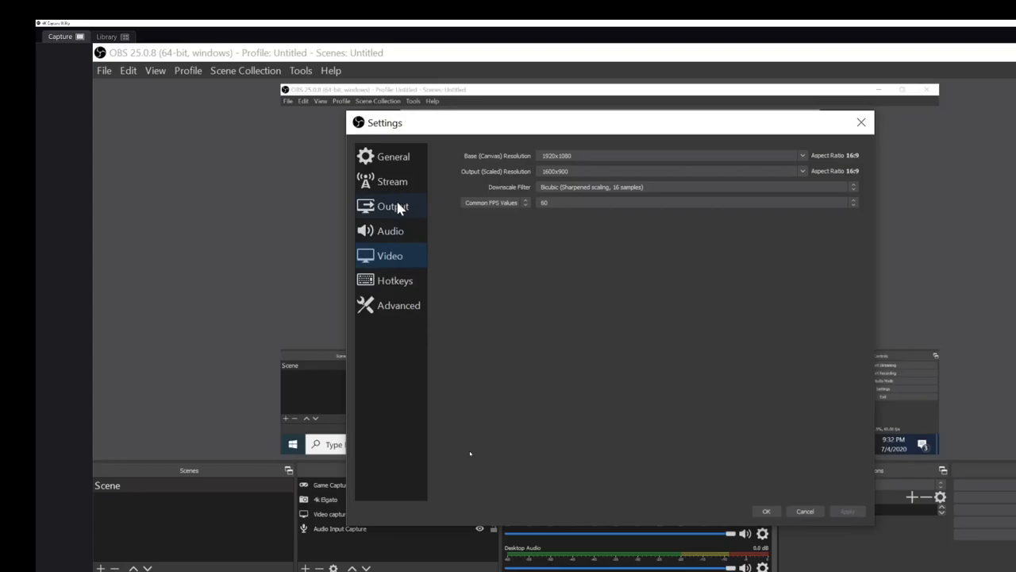
mouse_move(433, 228)
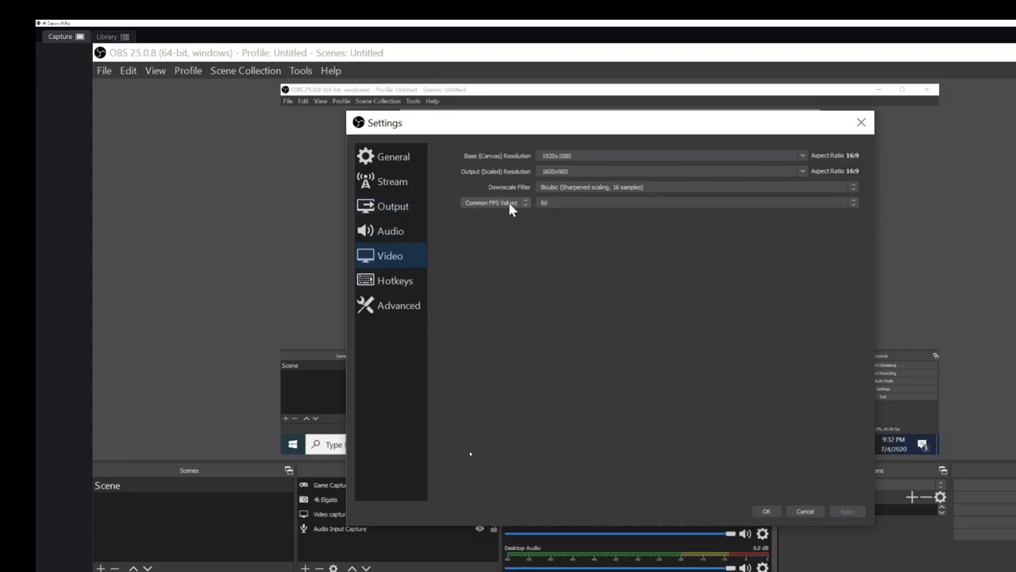
mouse_move(865, 208)
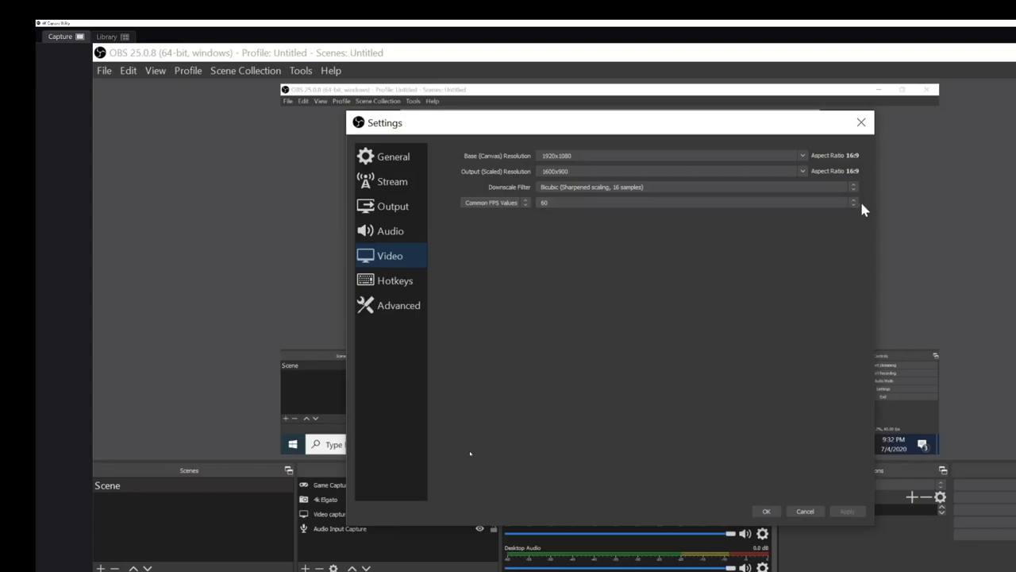
click(853, 201)
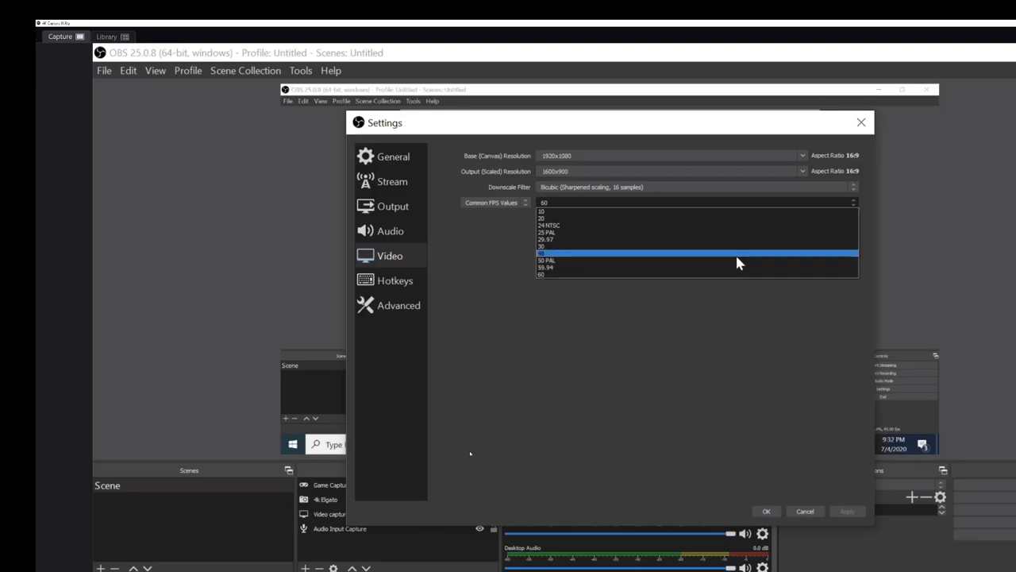
click(698, 274)
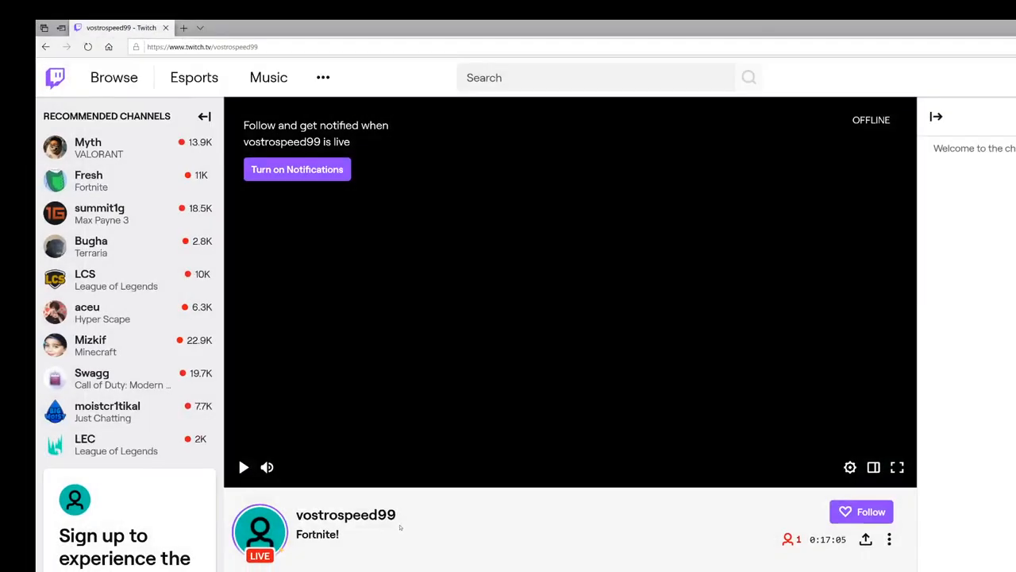
mouse_move(520, 435)
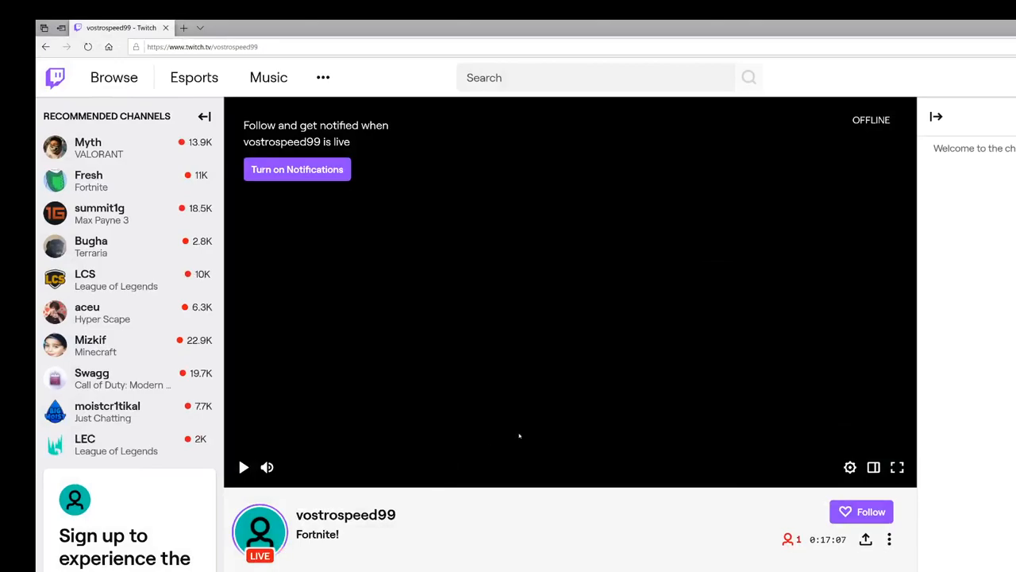
On the live Twitch channel, confirm the stream plays at 900p60 source quality.
click(244, 467)
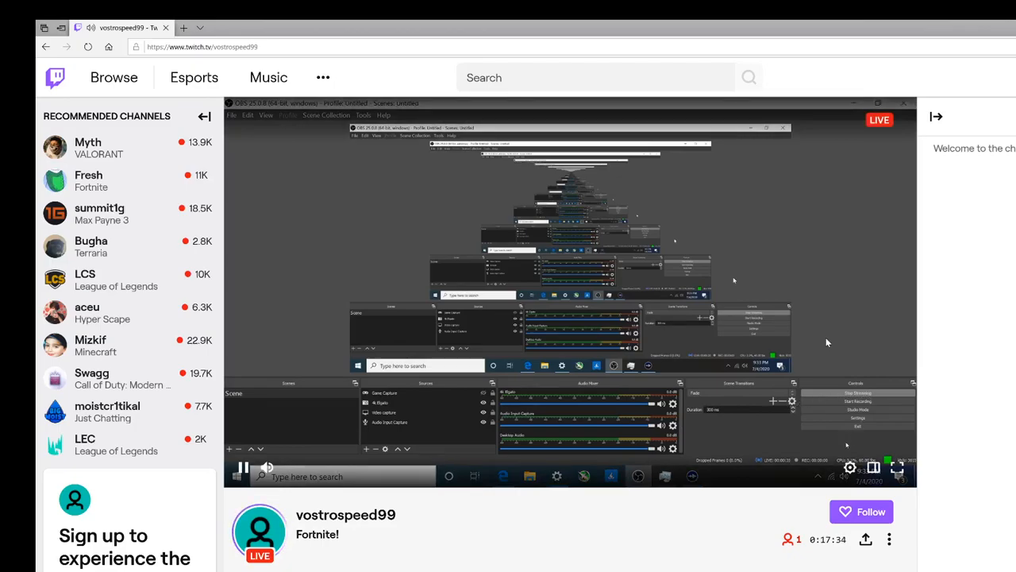
click(850, 467)
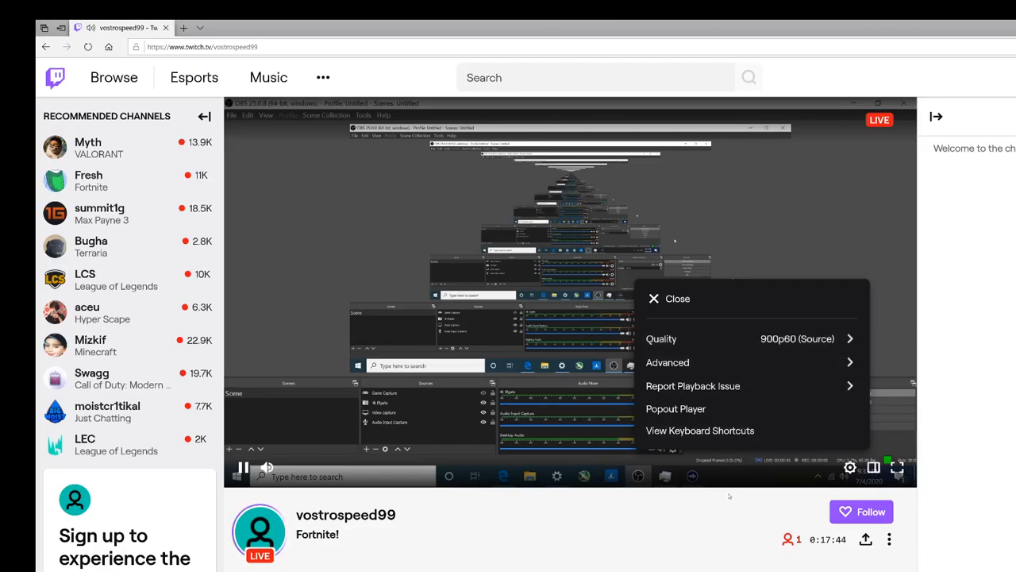
click(654, 298)
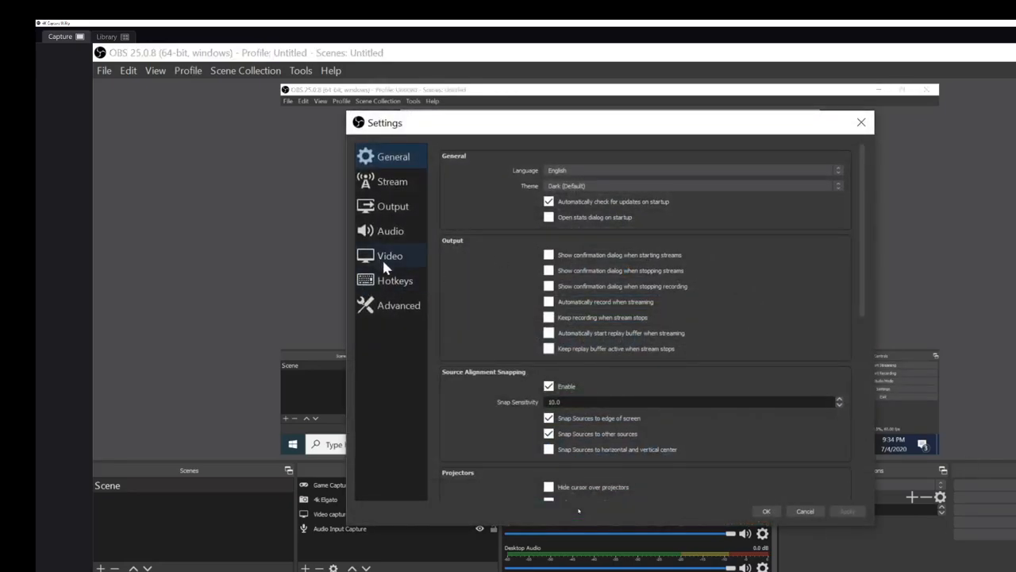
Set the Common FPS value to 30 in the Video settings.
click(389, 255)
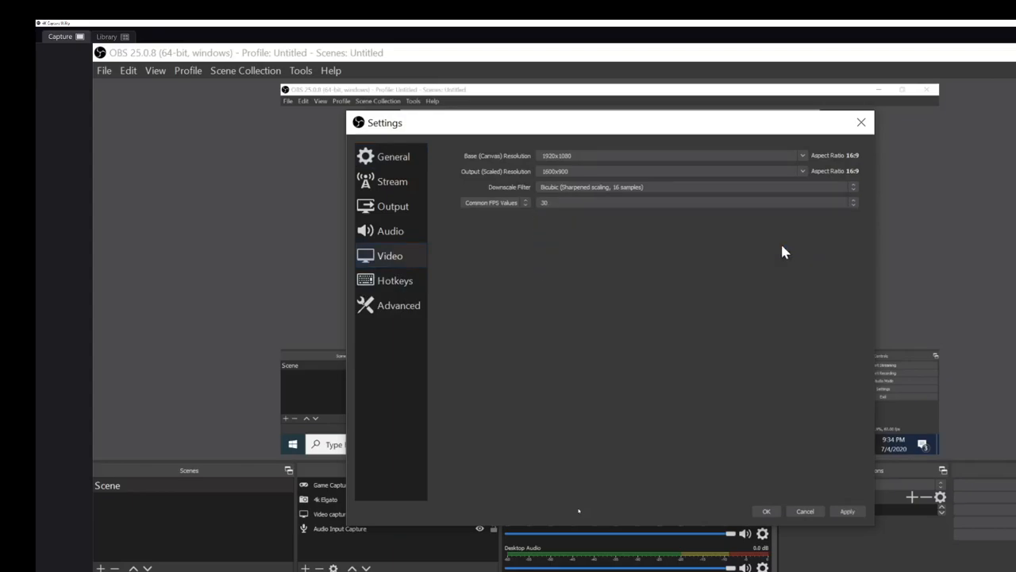
mouse_move(863, 206)
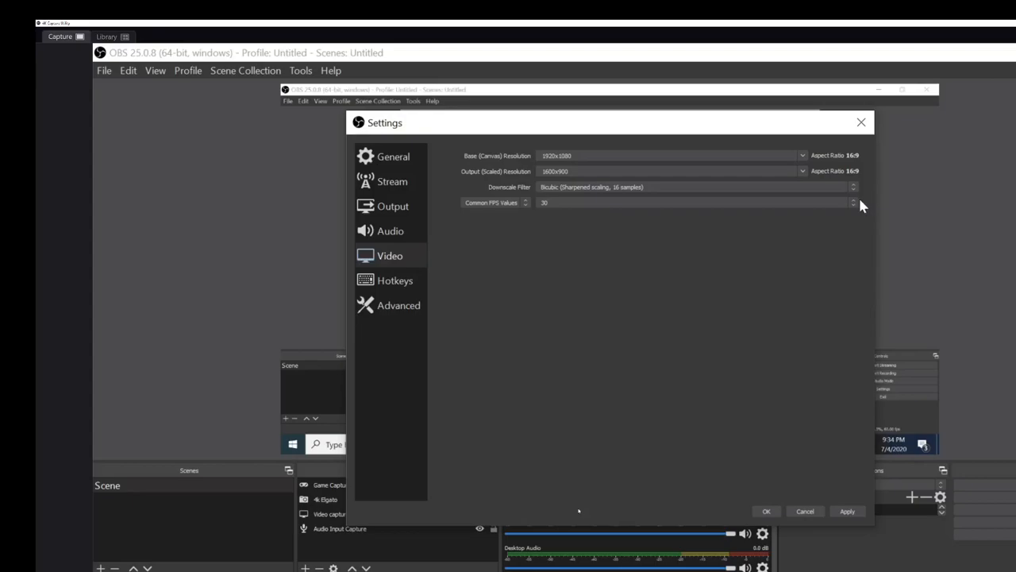
click(852, 202)
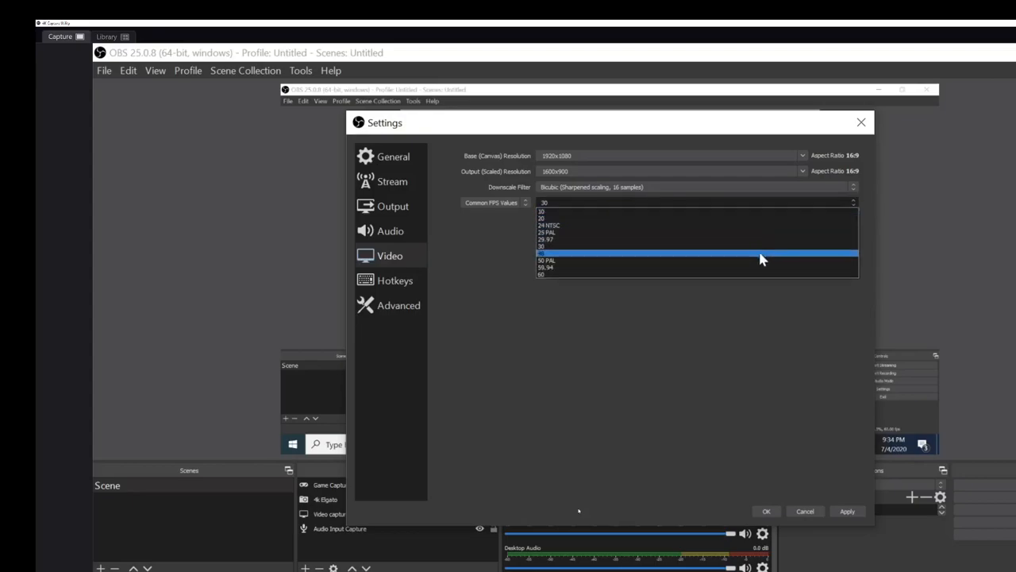
click(546, 252)
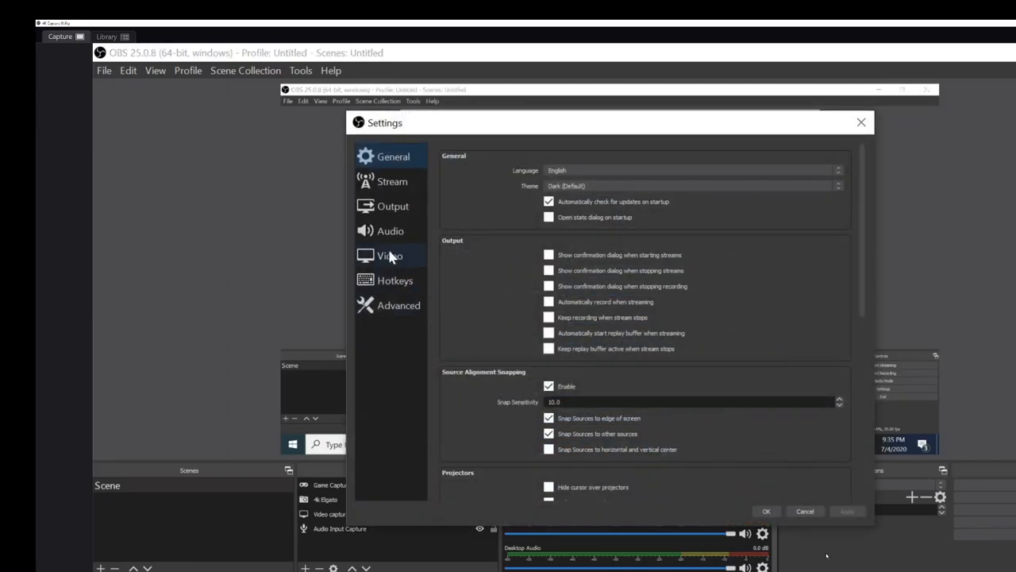
Show the Output streaming settings with x264 at 3000 Kbps constant bitrate.
click(392, 205)
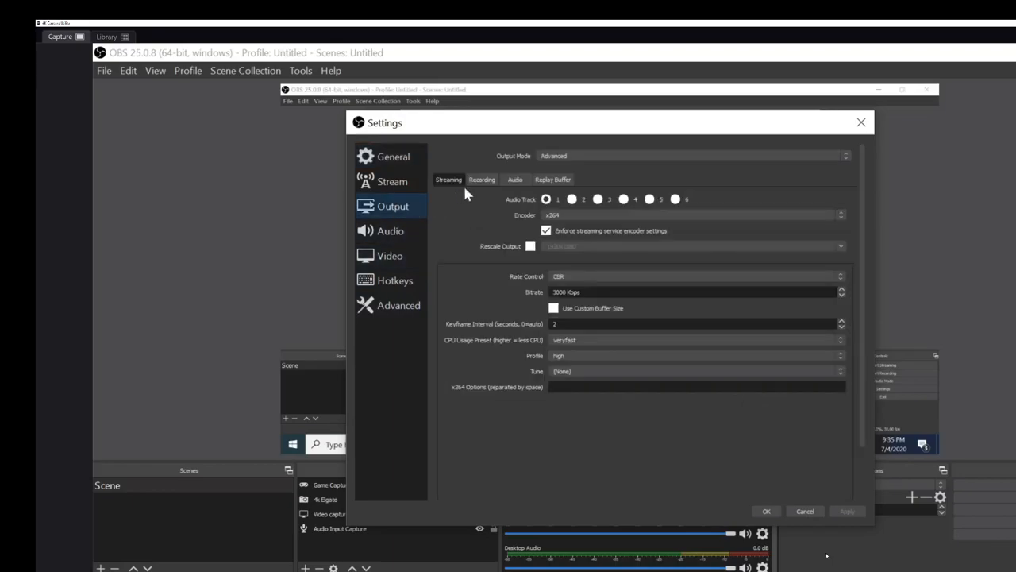
mouse_move(569, 291)
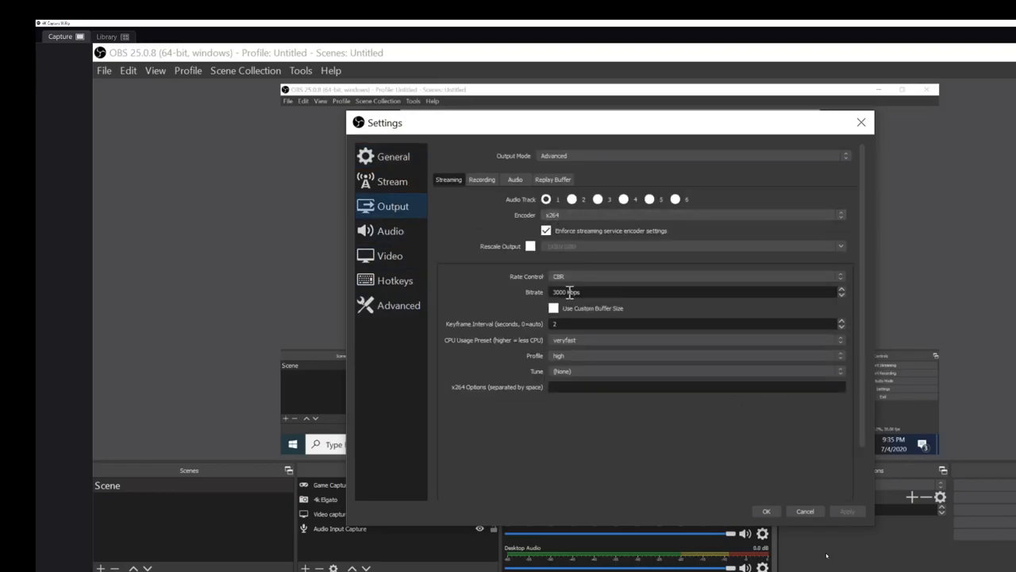